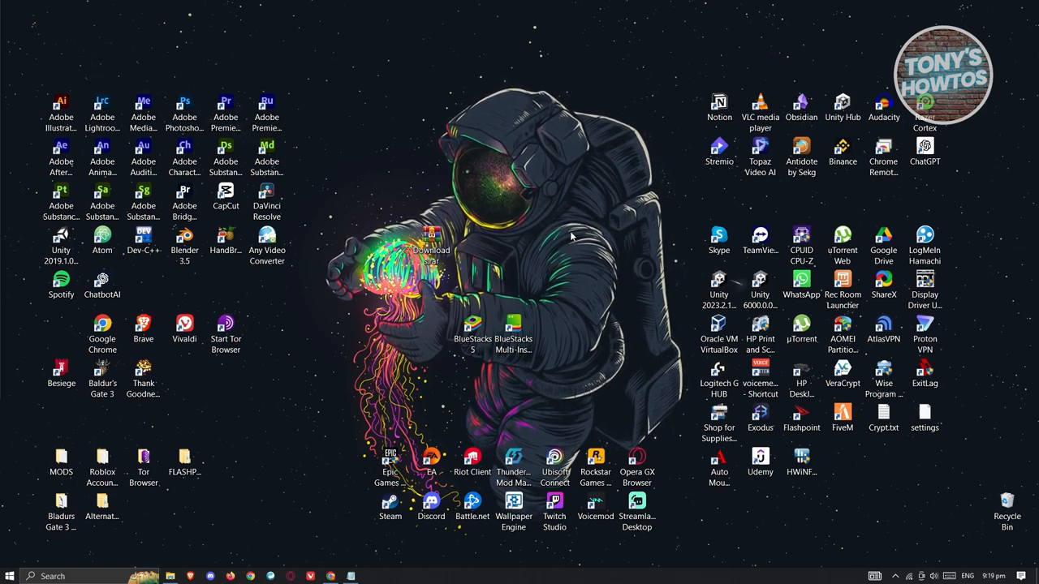
pyautogui.moveTo(556, 363)
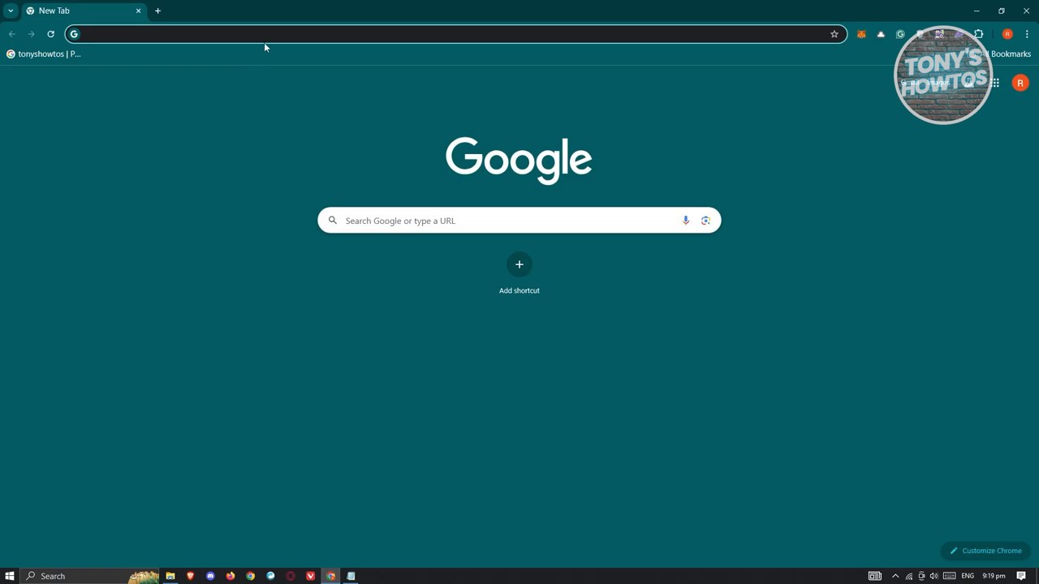
# - Run the Google search for WinRAR from Chrome's address bar
pyautogui.press('Return')
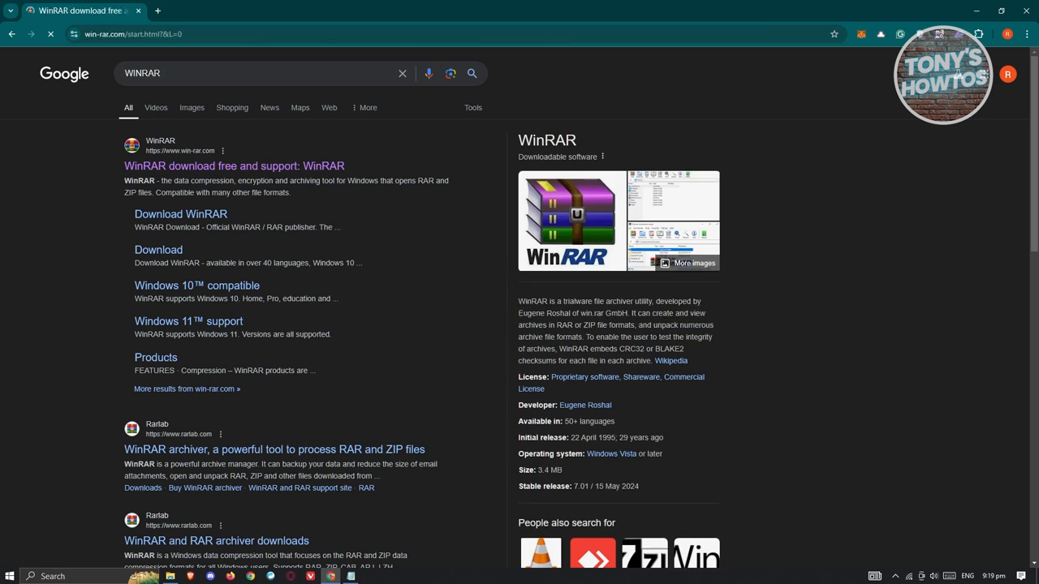
# - Open win-rar.com and start the WinRAR installer download from its Download page
pyautogui.click(234, 166)
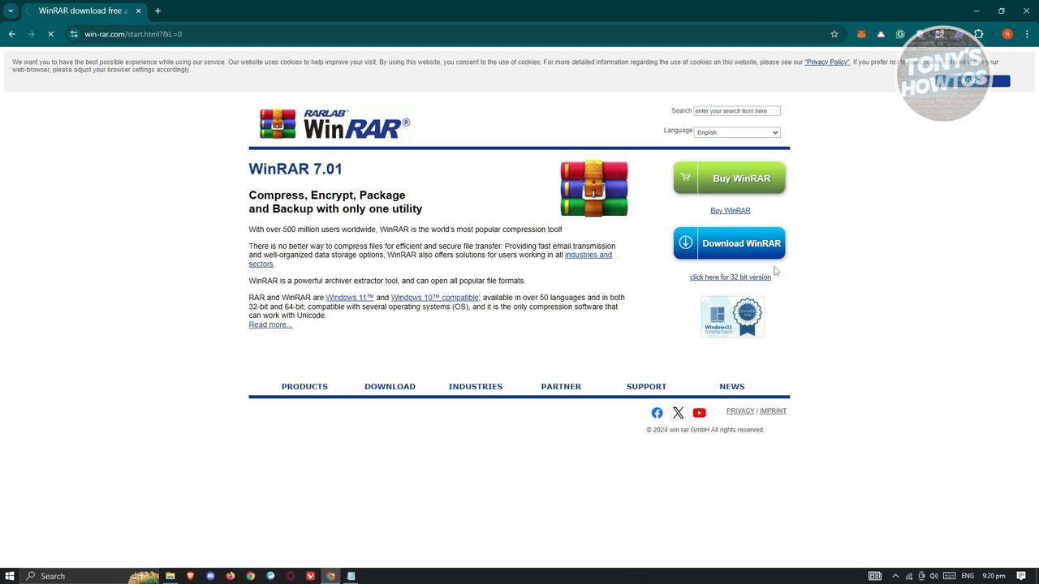
pyautogui.click(729, 243)
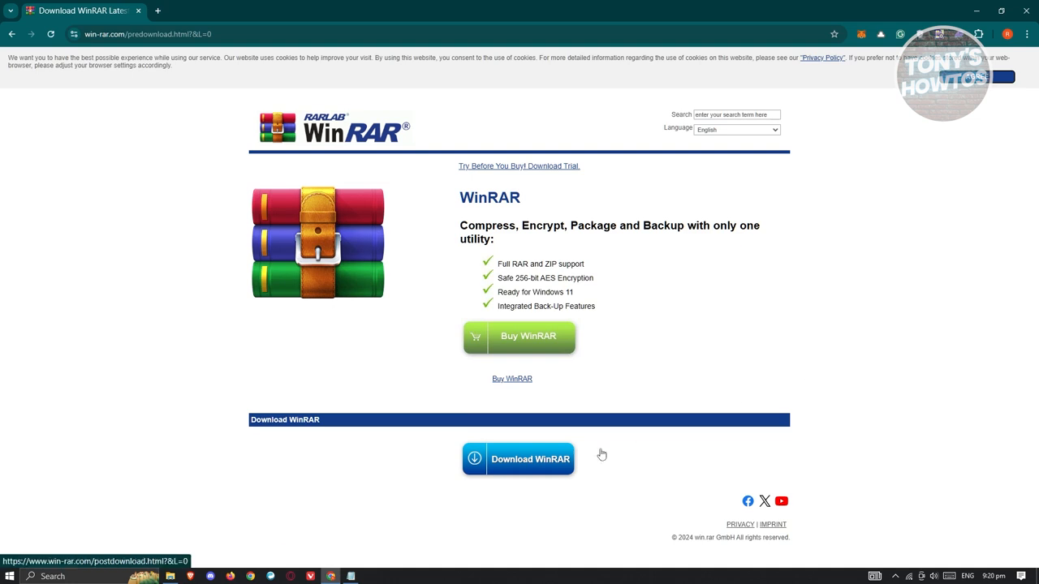
pyautogui.click(530, 459)
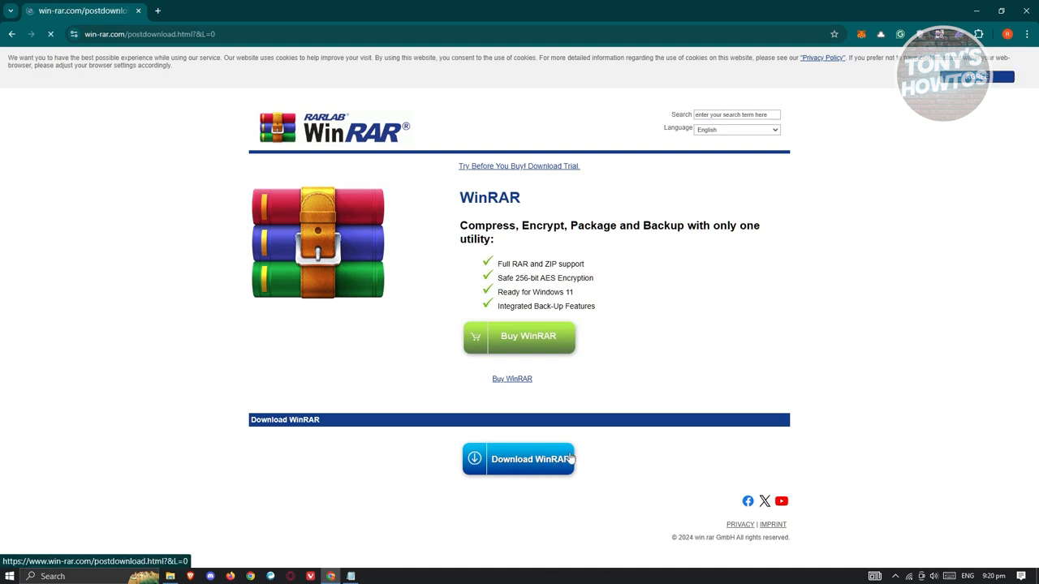
pyautogui.click(518, 459)
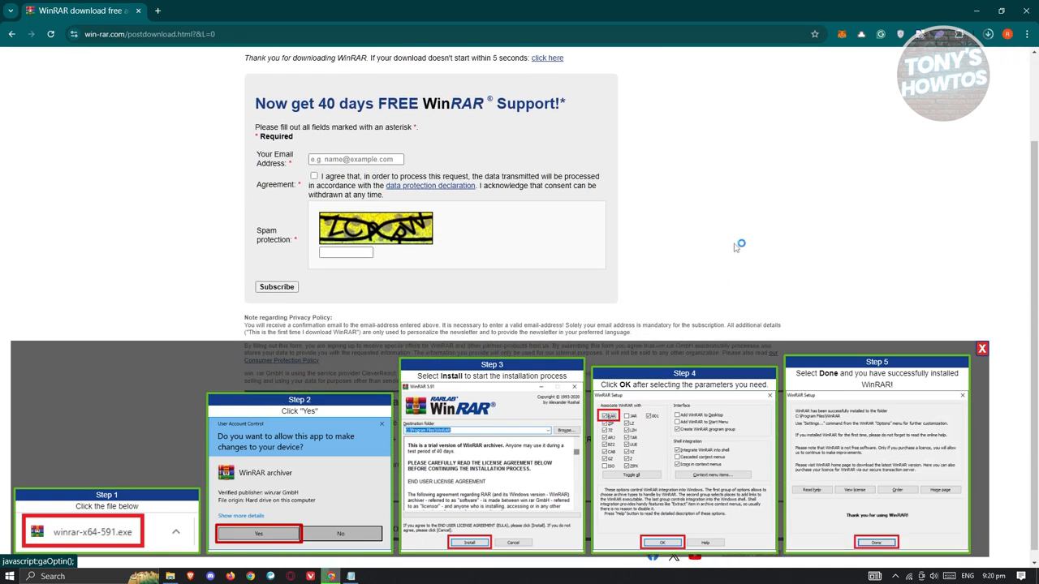
# - Dismiss the installation guide and show the downloaded WinRAR installer in its folder
pyautogui.click(988, 34)
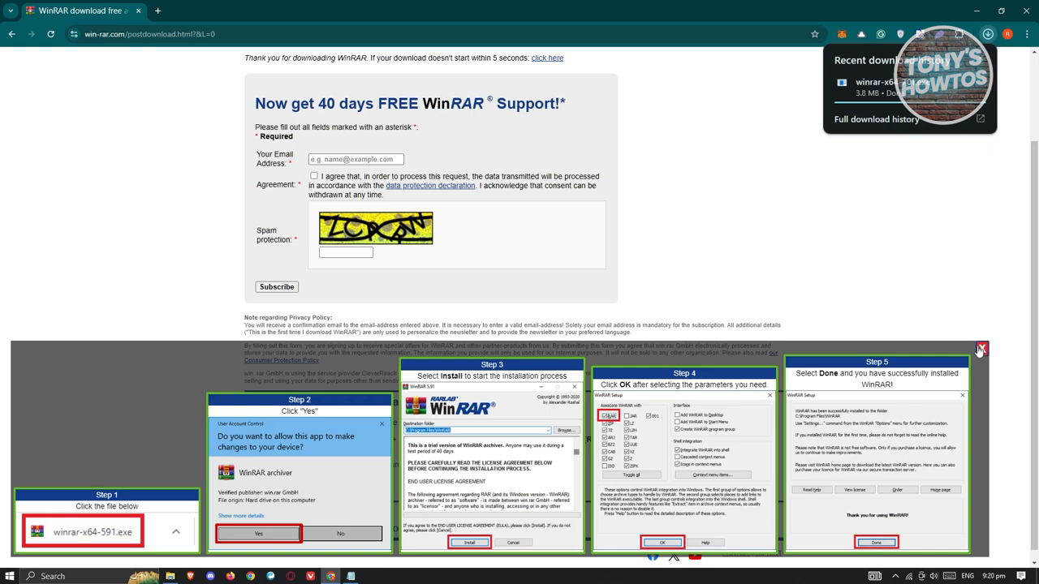
pyautogui.click(981, 349)
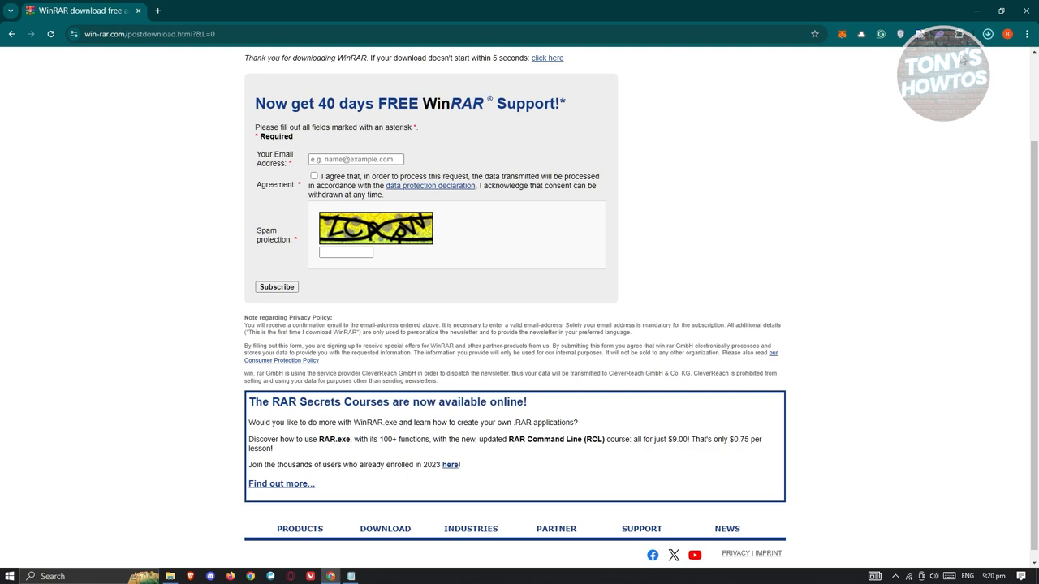
pyautogui.click(988, 34)
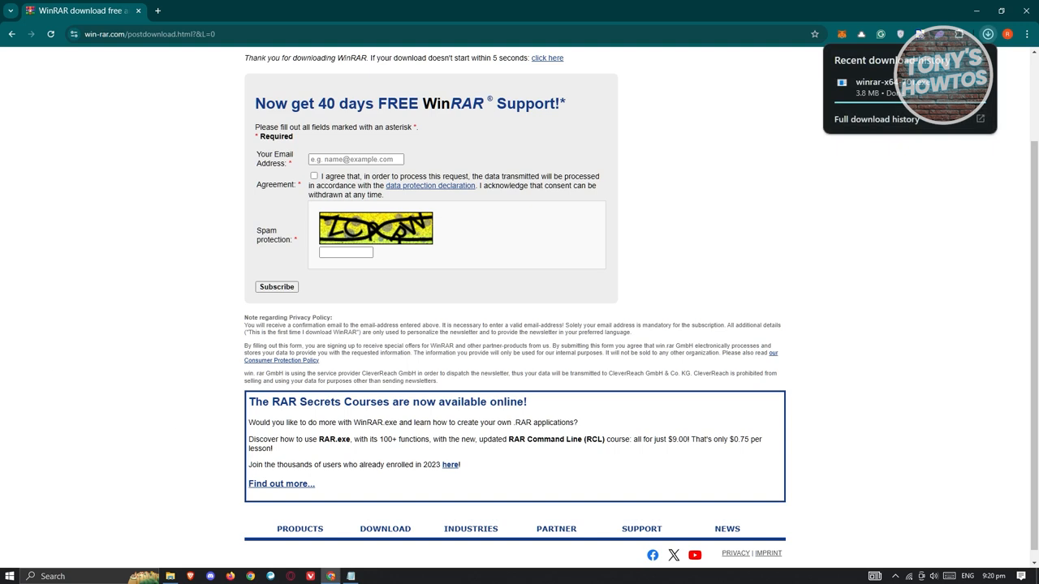
pyautogui.click(645, 156)
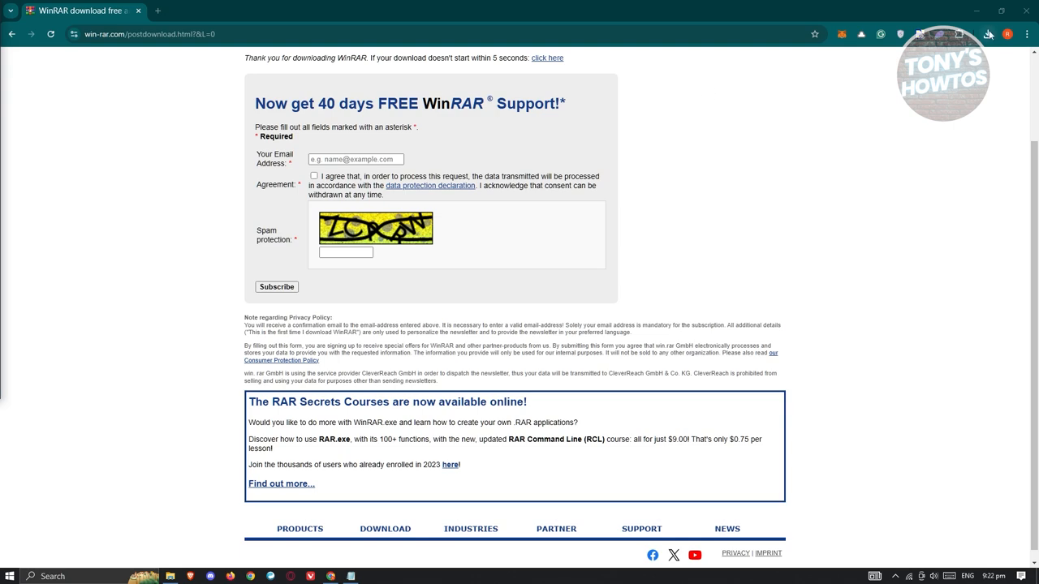
pyautogui.click(988, 34)
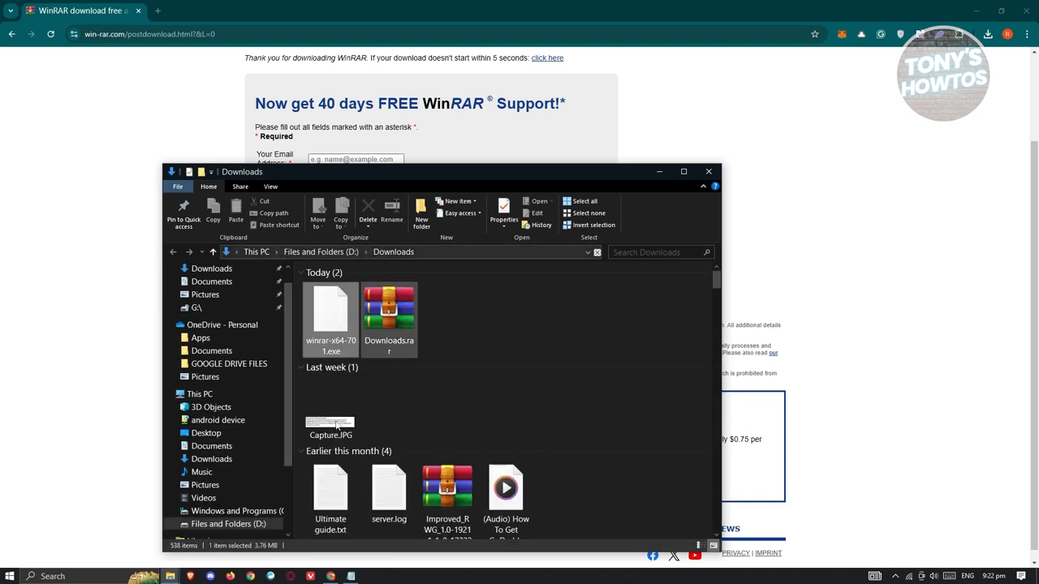
# - Launch winrar-x64-701.exe from Downloads to install WinRAR
pyautogui.click(331, 312)
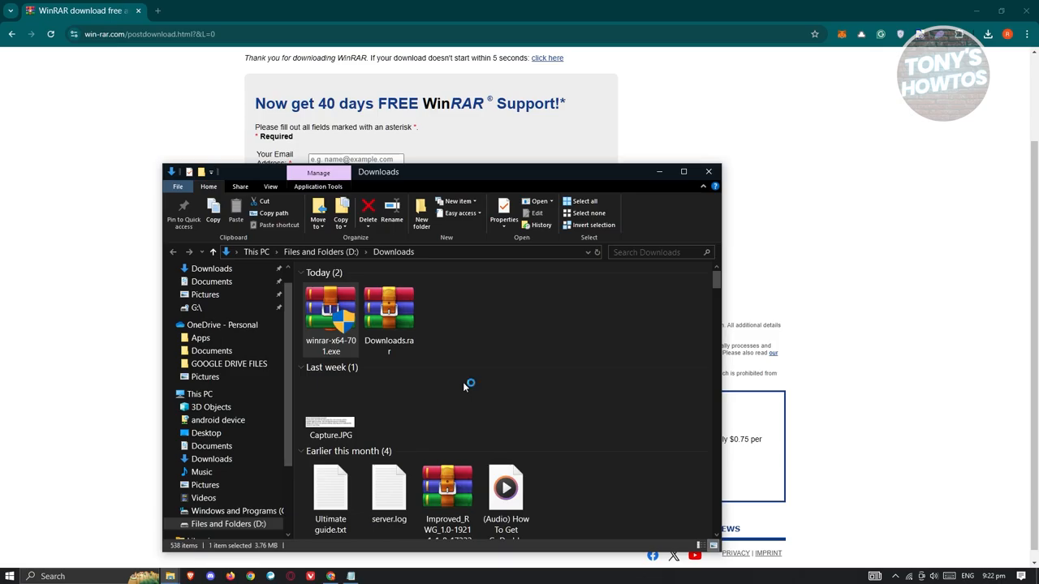
pyautogui.doubleClick(330, 312)
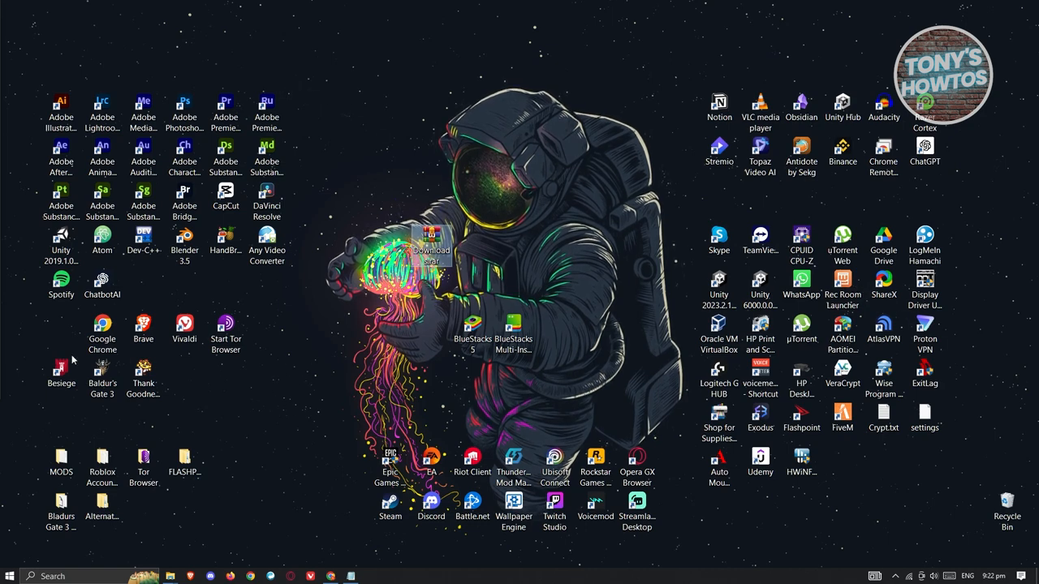
# - Open Downloads.rar from the desktop and dismiss the trial-expired notice
pyautogui.doubleClick(431, 241)
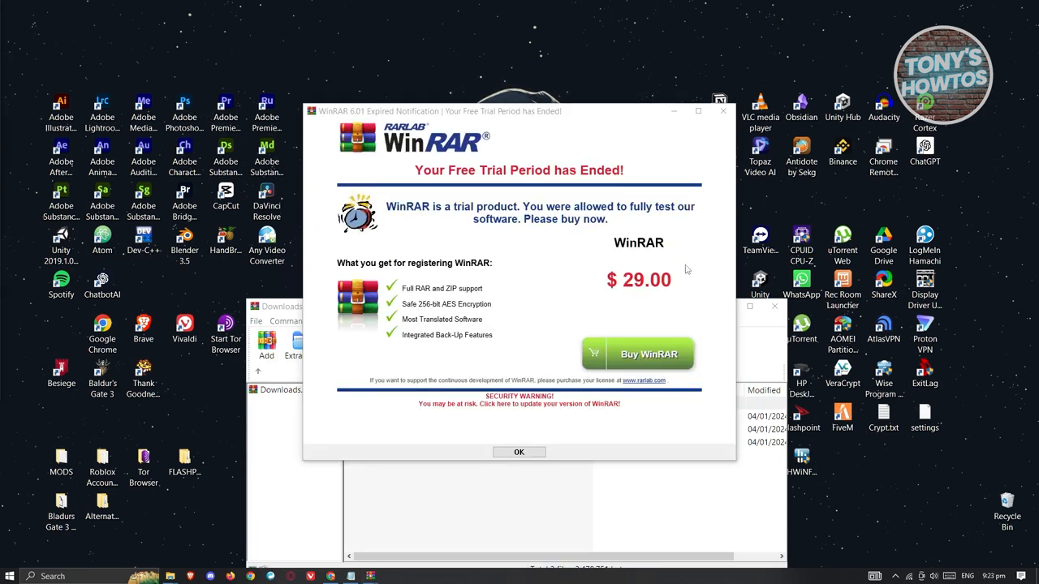
pyautogui.click(518, 452)
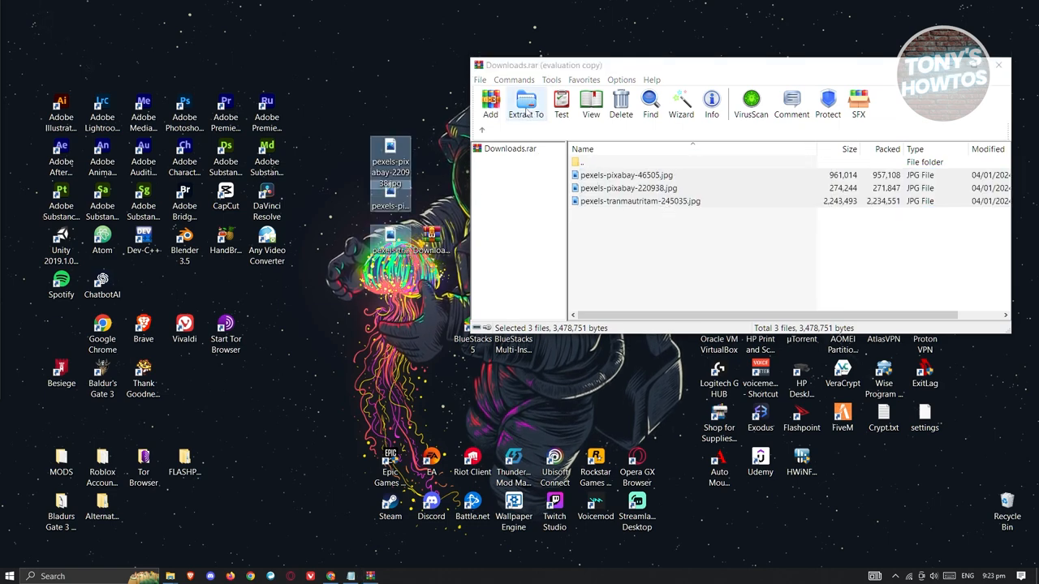
# - Extract the three JPG photos to the desktop and bring up the DISM notes
pyautogui.click(998, 65)
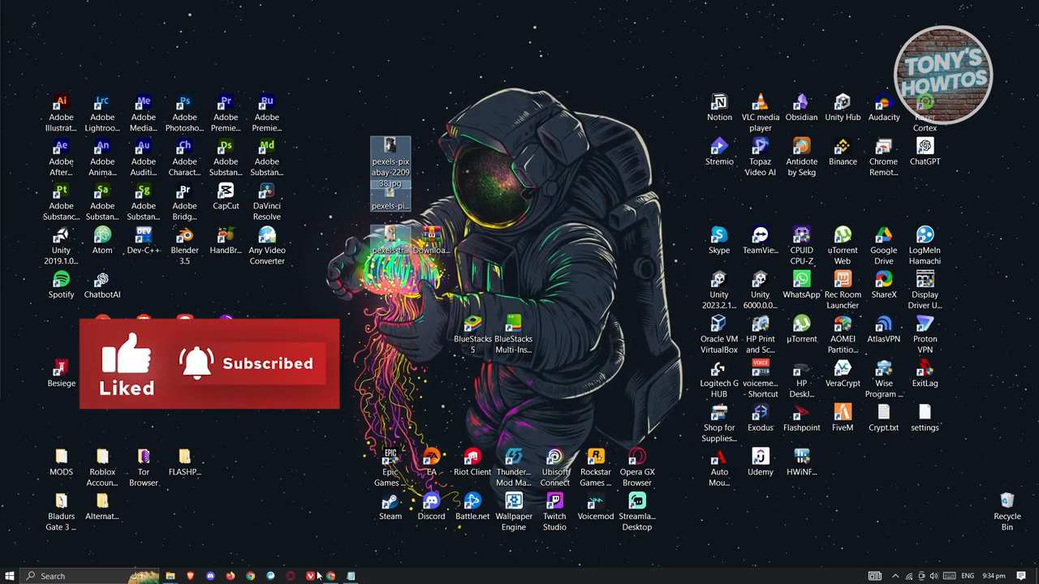
pyautogui.click(351, 577)
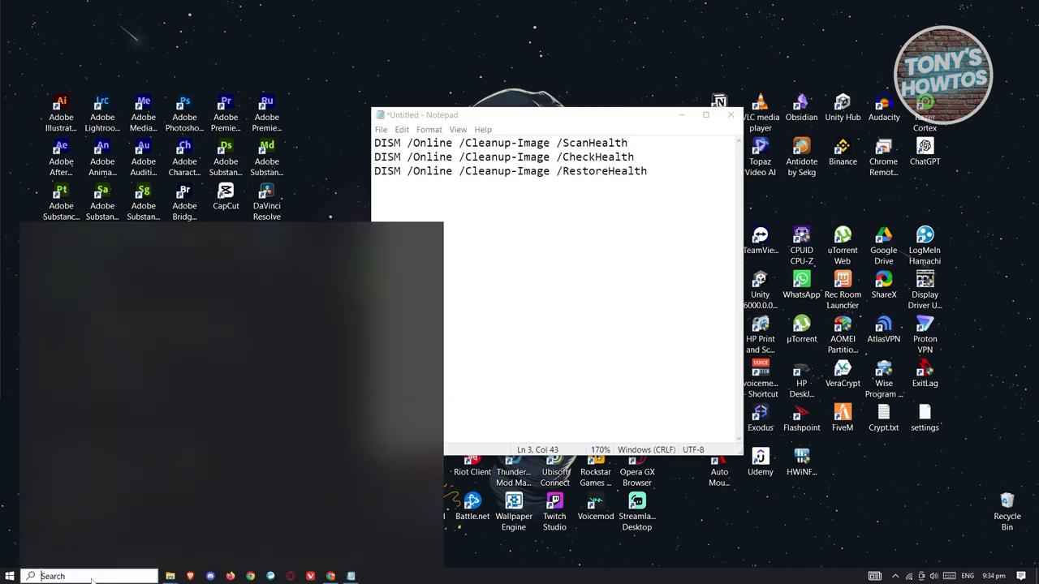
# - Search for CMD and run Command Prompt as administrator
pyautogui.write('CMD')
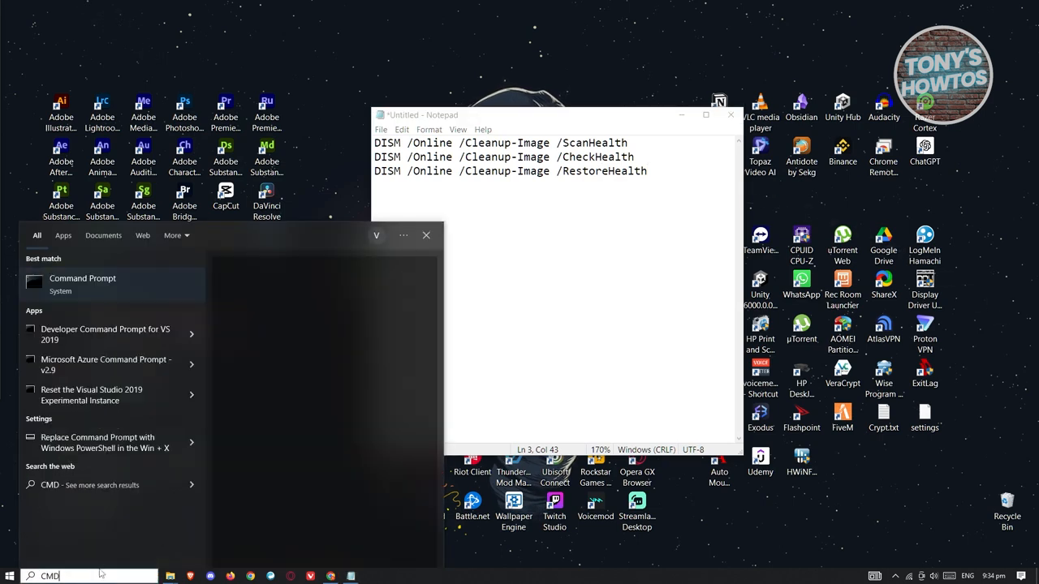
pyautogui.rightClick(82, 280)
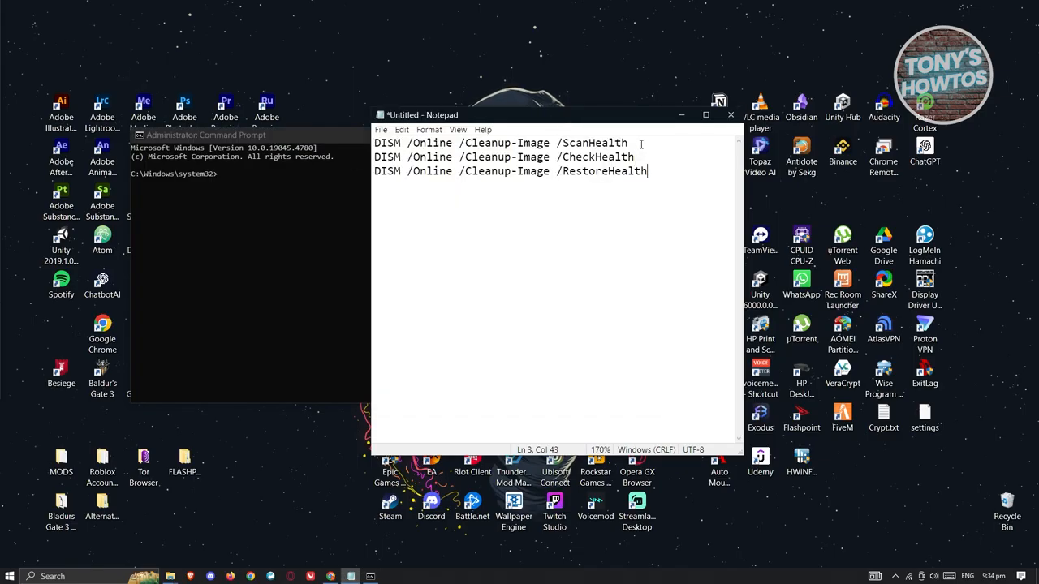
# - Copy the DISM ScanHealth command from Notepad and close the Downloads archive window
pyautogui.rightClick(501, 143)
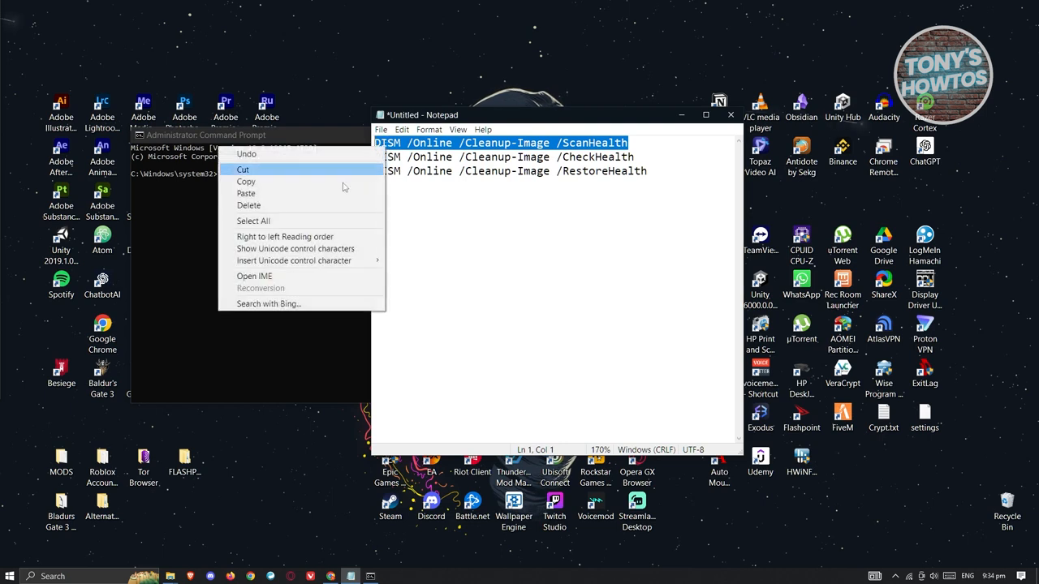
pyautogui.click(245, 193)
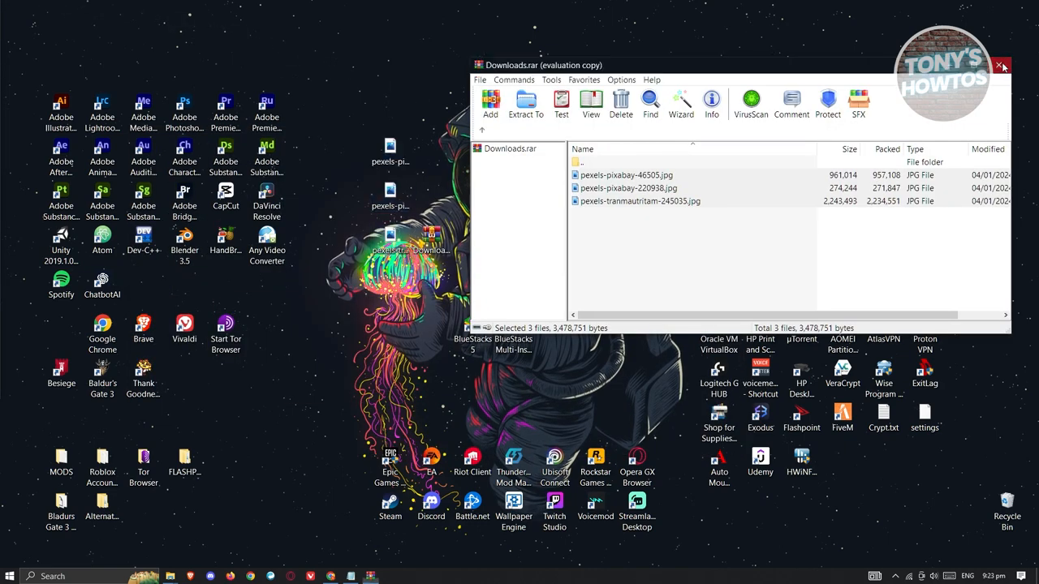
pyautogui.click(1002, 65)
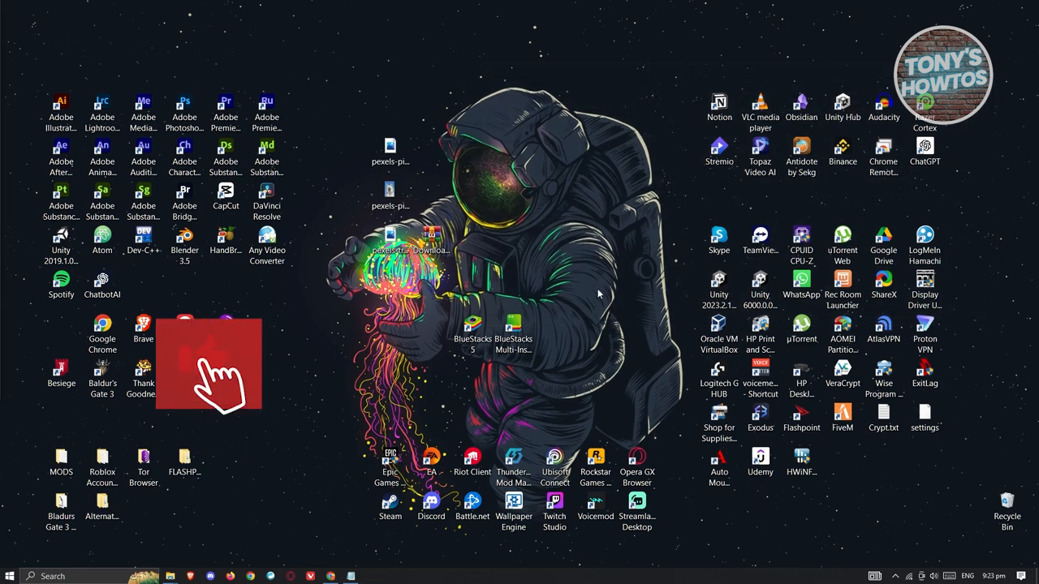